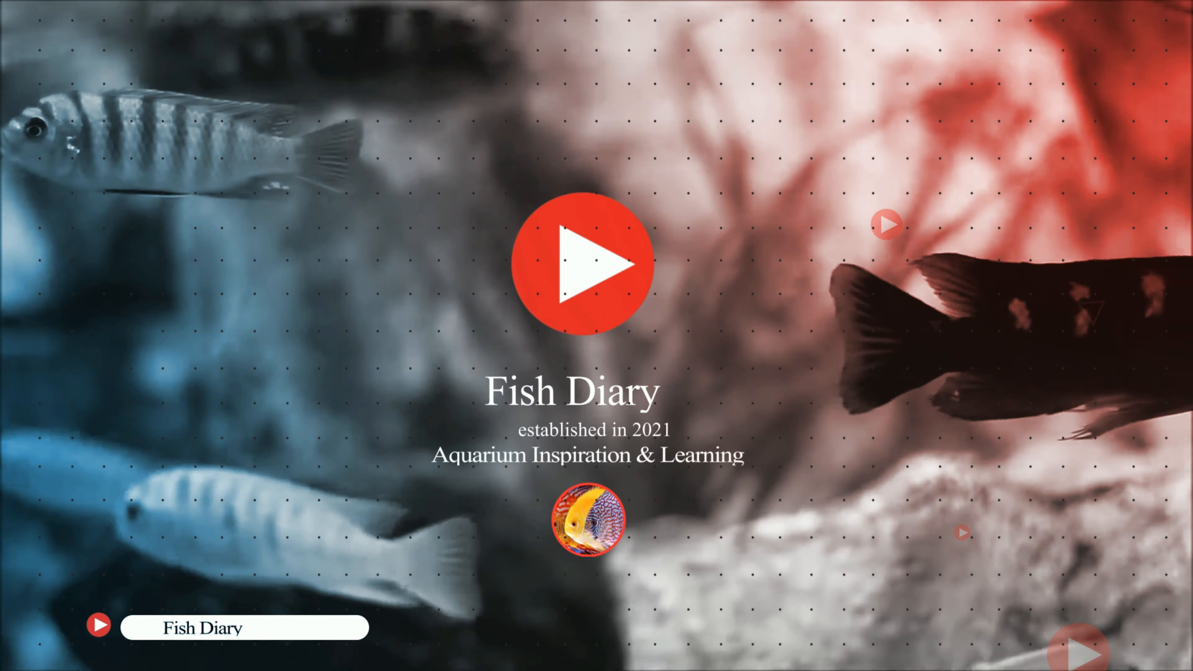
Let the video play past the Fish Diary intro card into the empty glass tank footage.
click(583, 264)
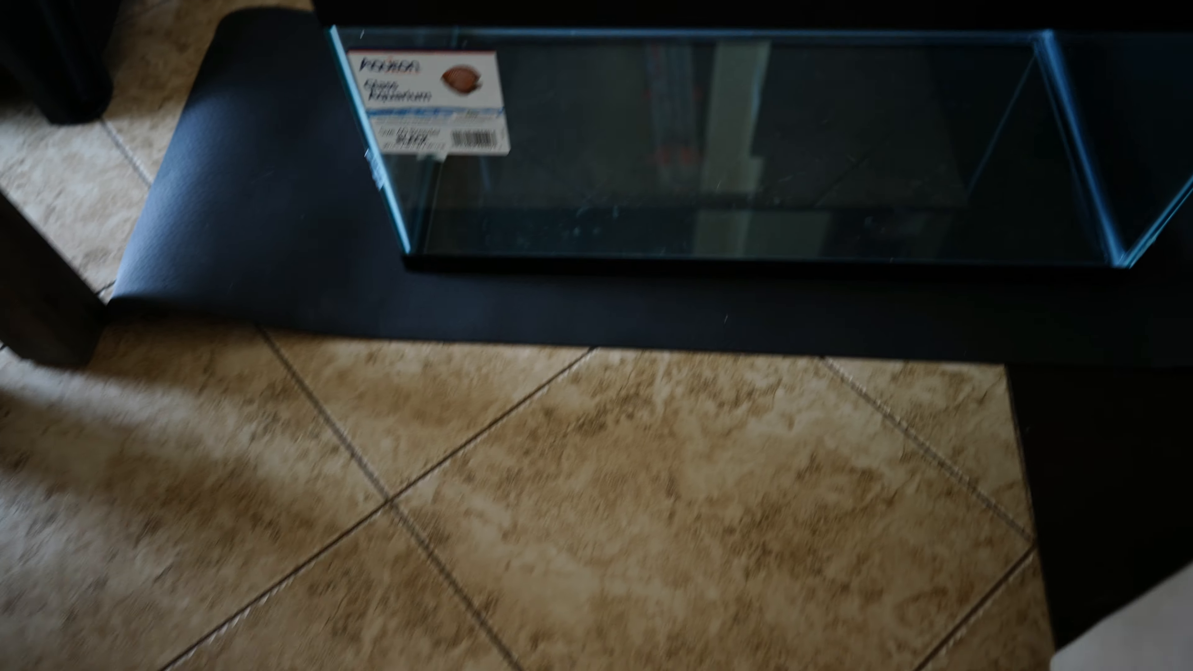